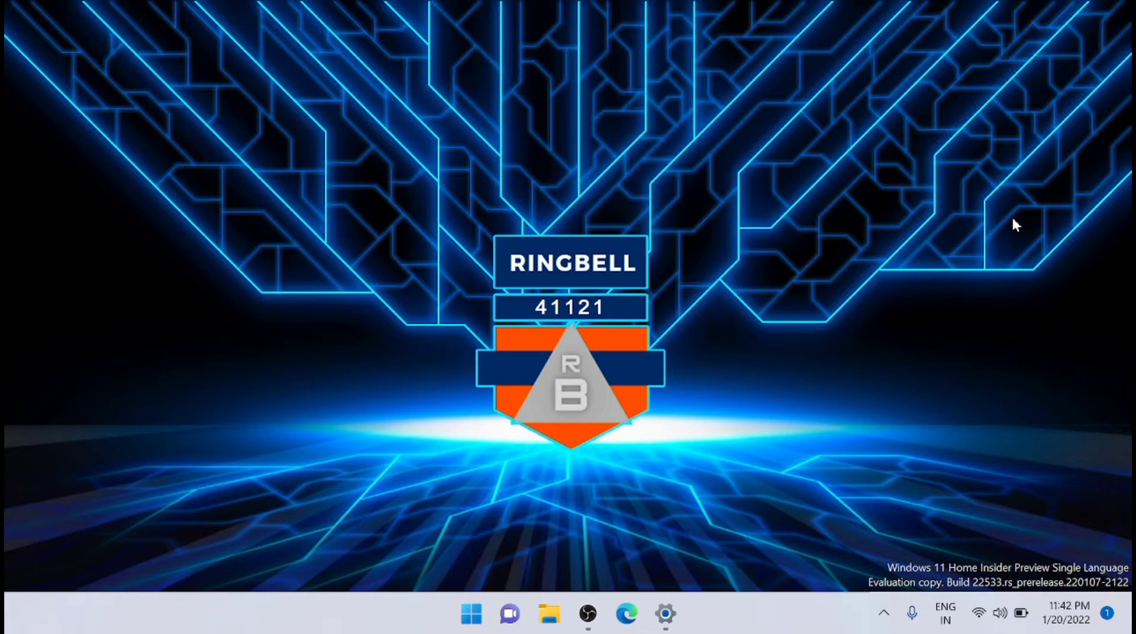
mouse_move(731, 471)
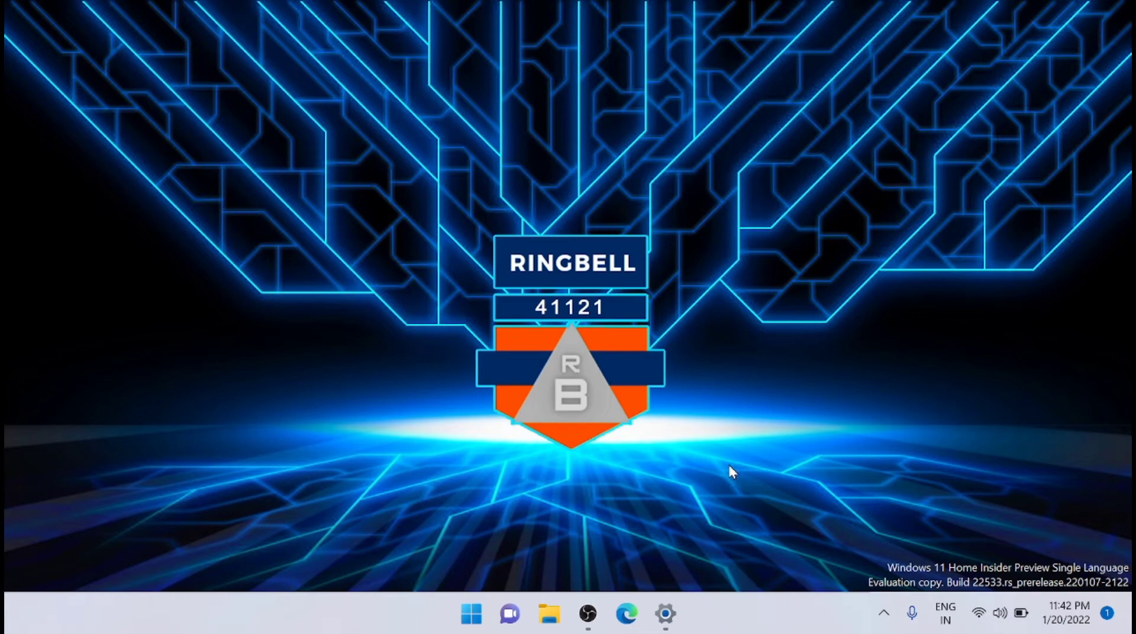
- Open the Windows Start menu from the taskbar
left_click(470, 614)
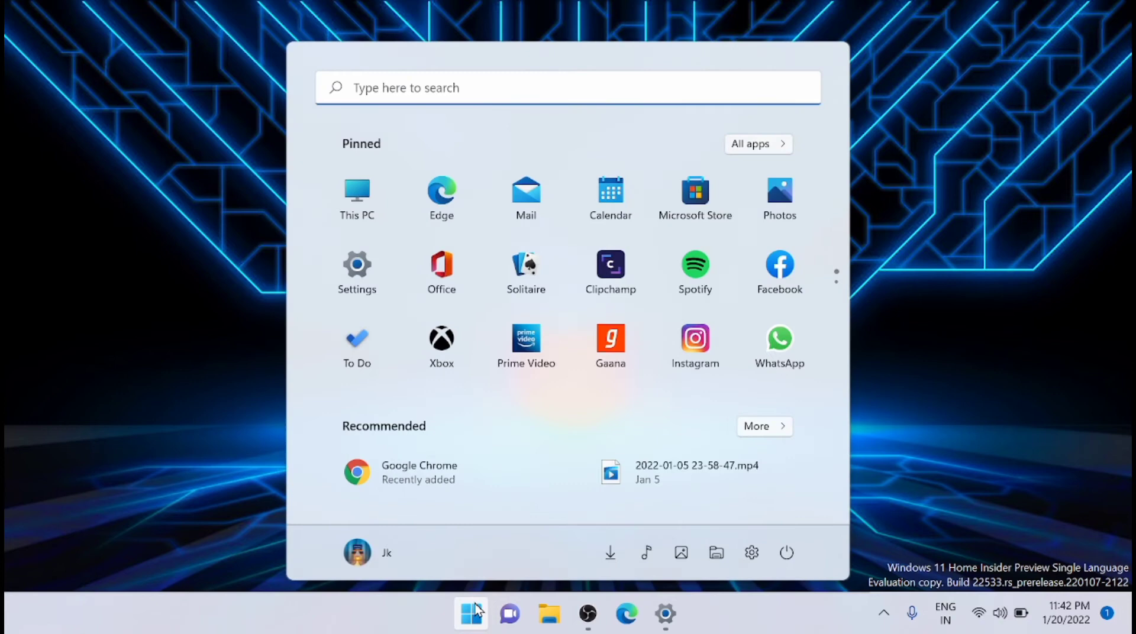
- Launch Chrome and load the chrome://flags Experiments page
left_click(470, 614)
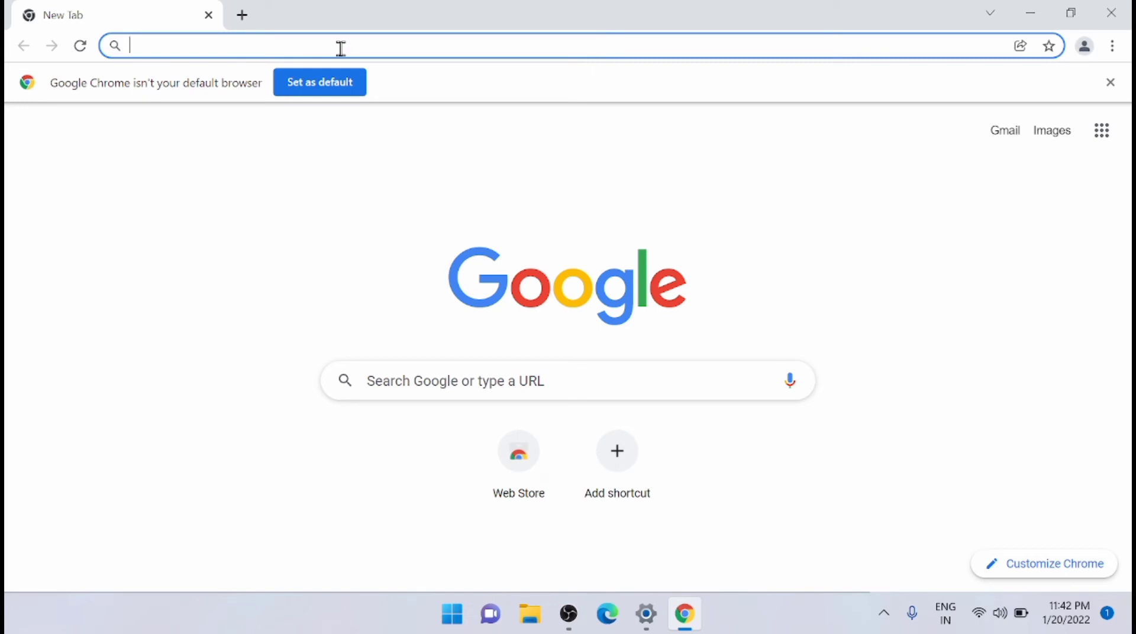
type("chrome")
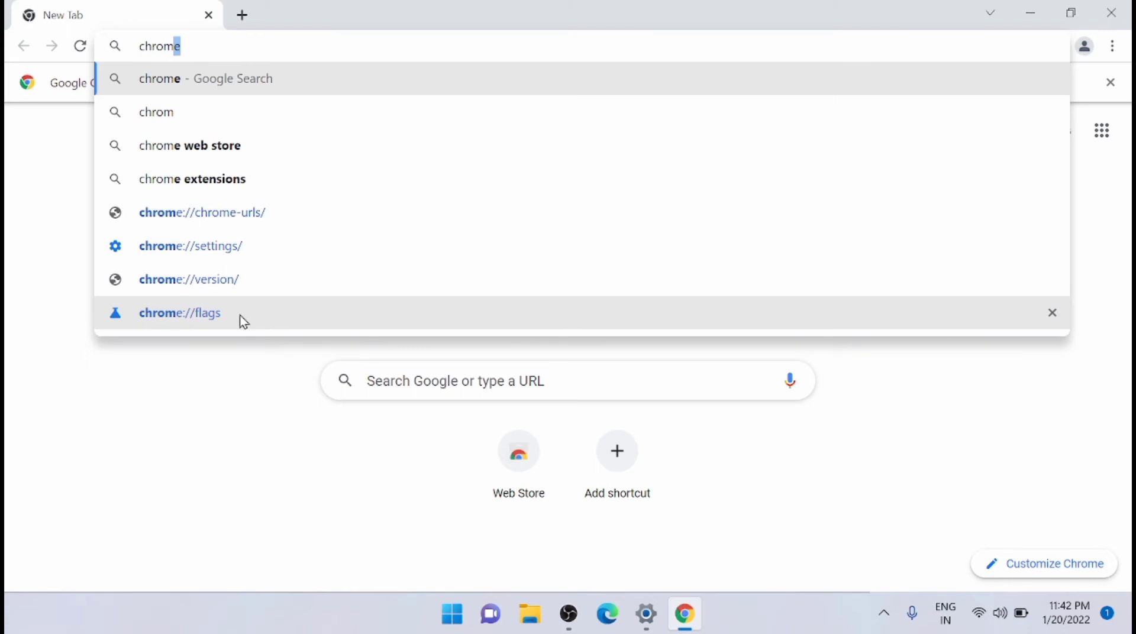
left_click(180, 312)
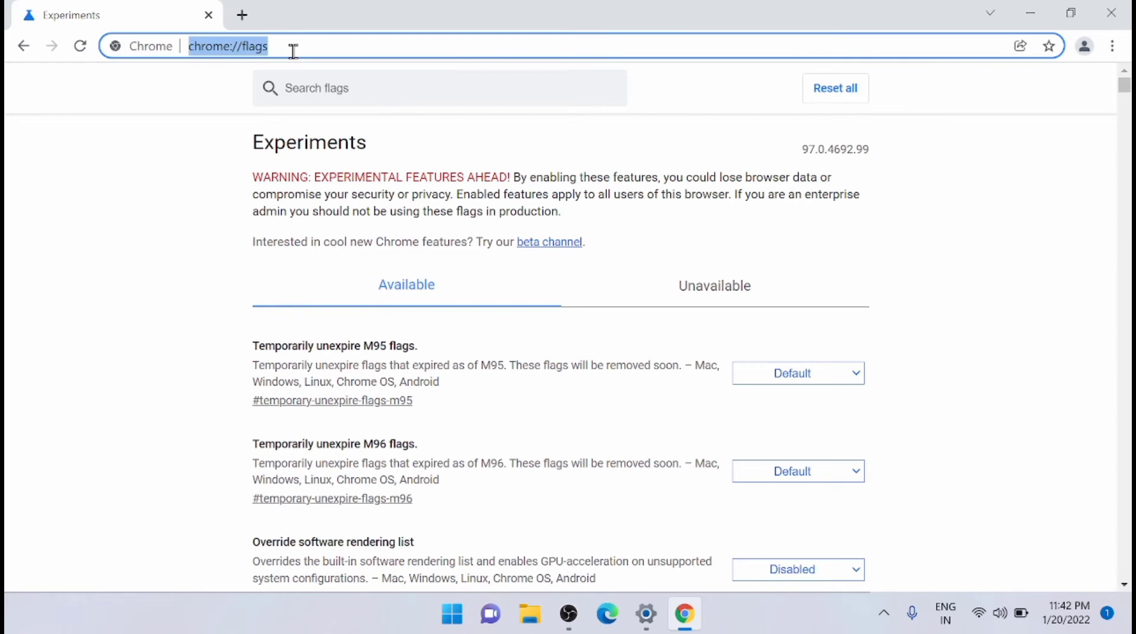
mouse_move(180, 233)
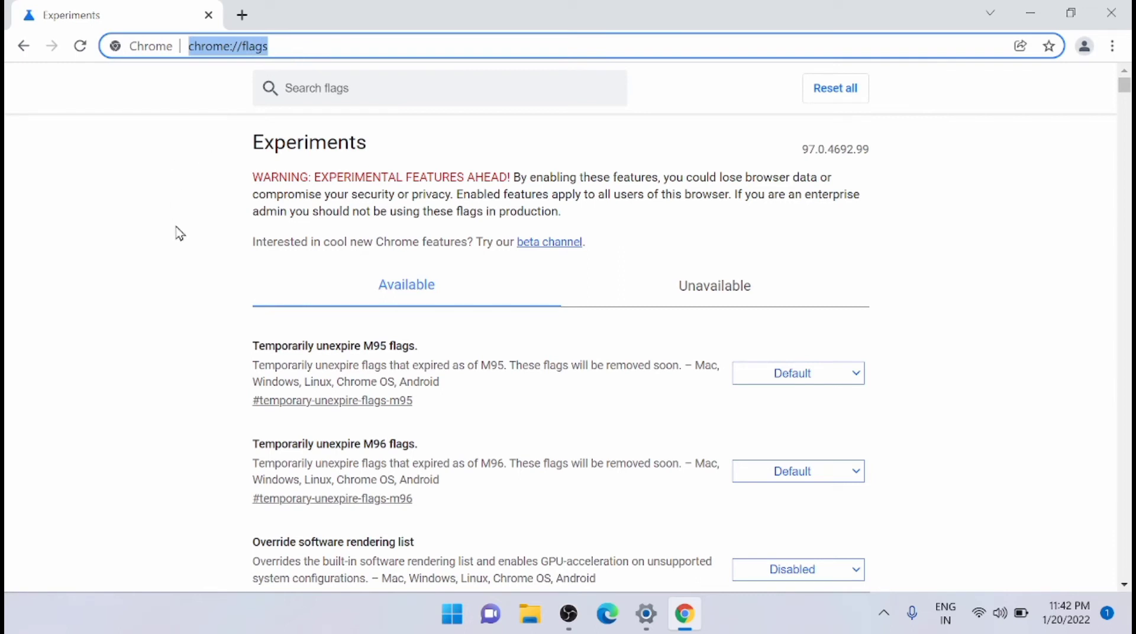
mouse_move(447, 183)
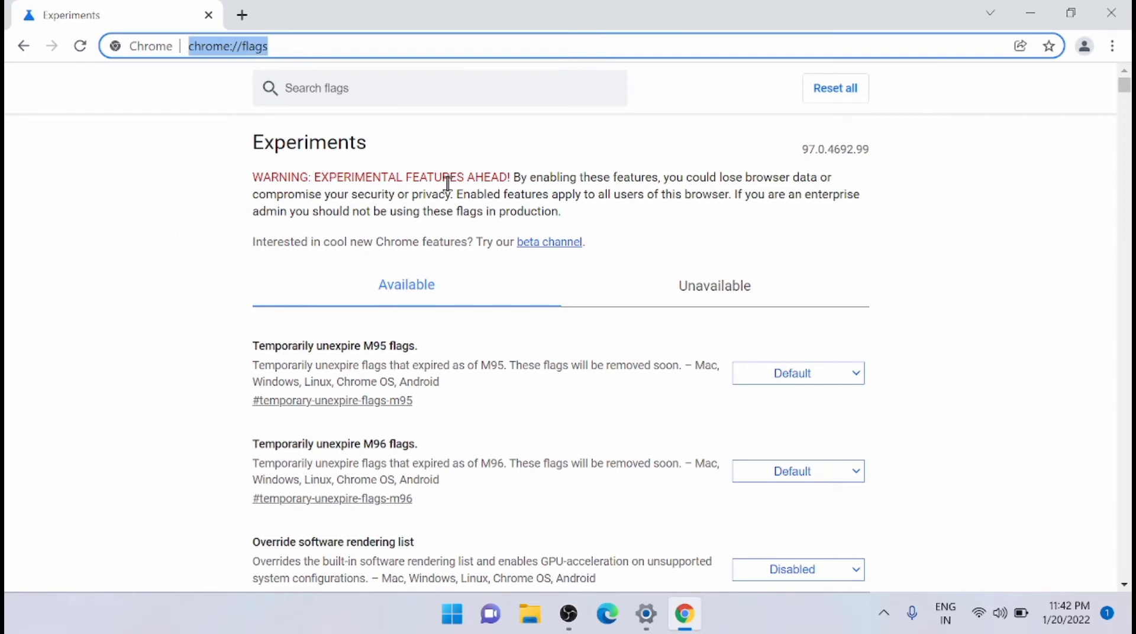
mouse_move(326, 174)
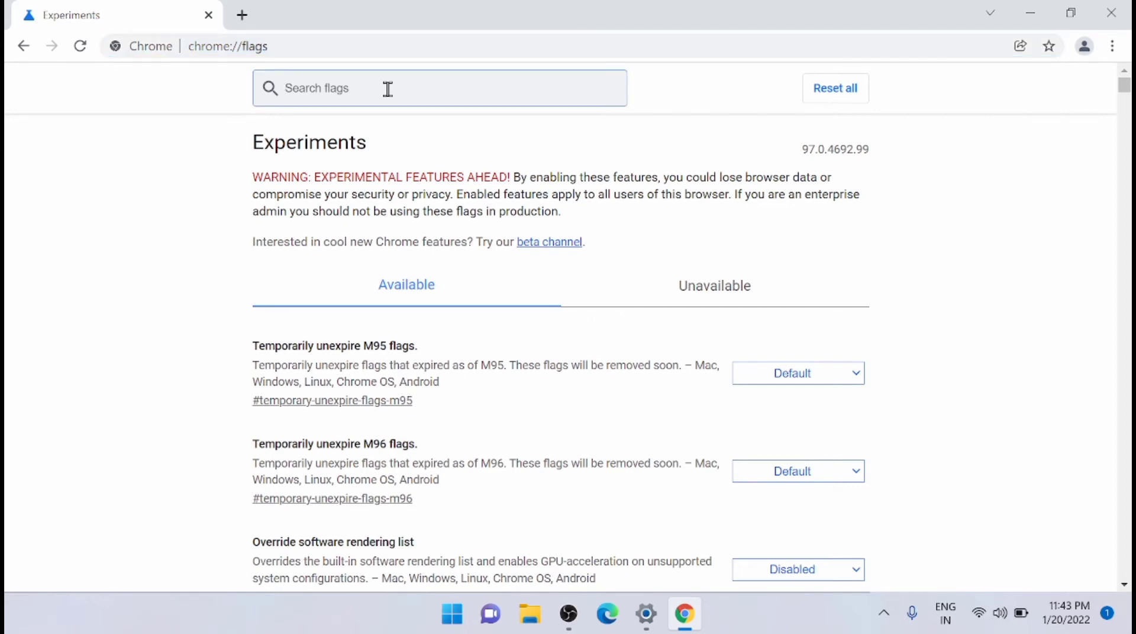
- Search the flags for 'password import' and expand the Password import dropdown
type("password")
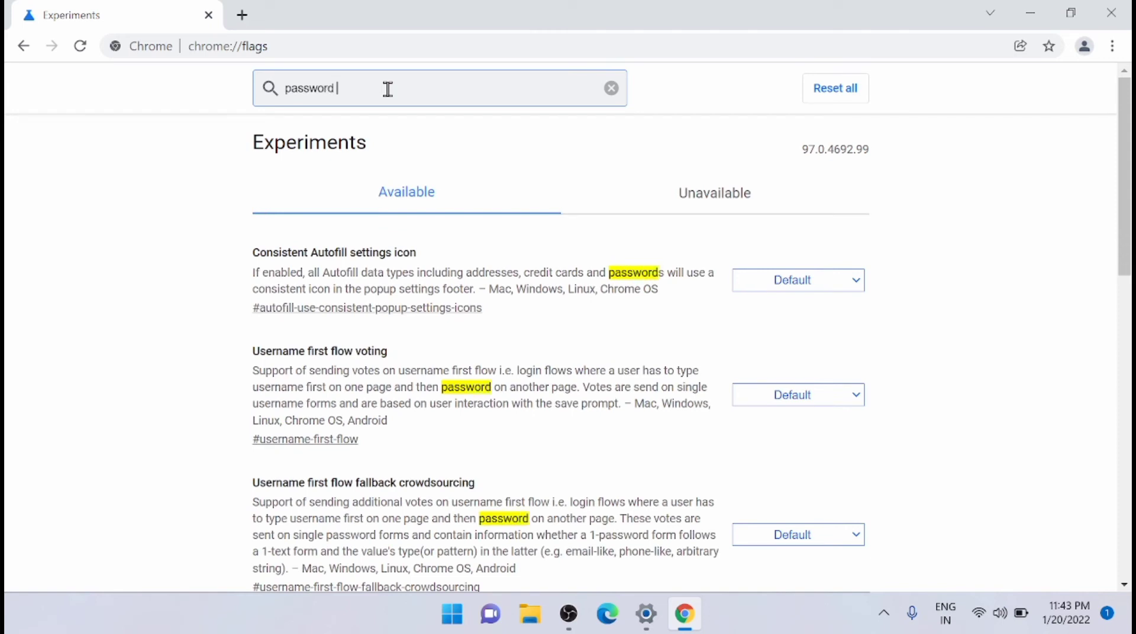
type("import")
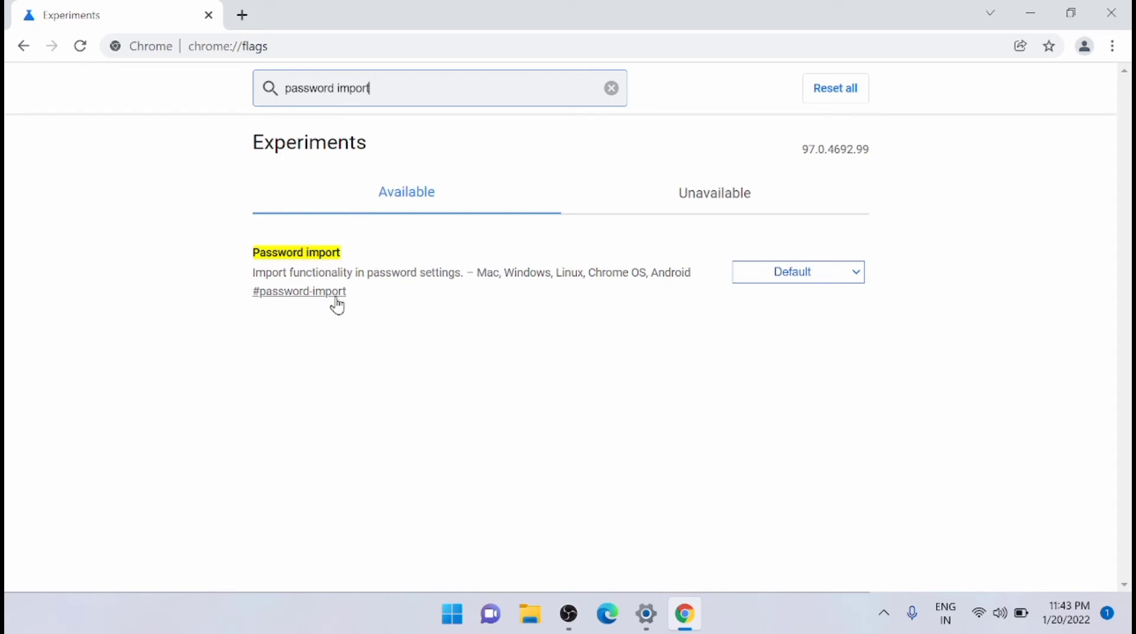
mouse_move(369, 269)
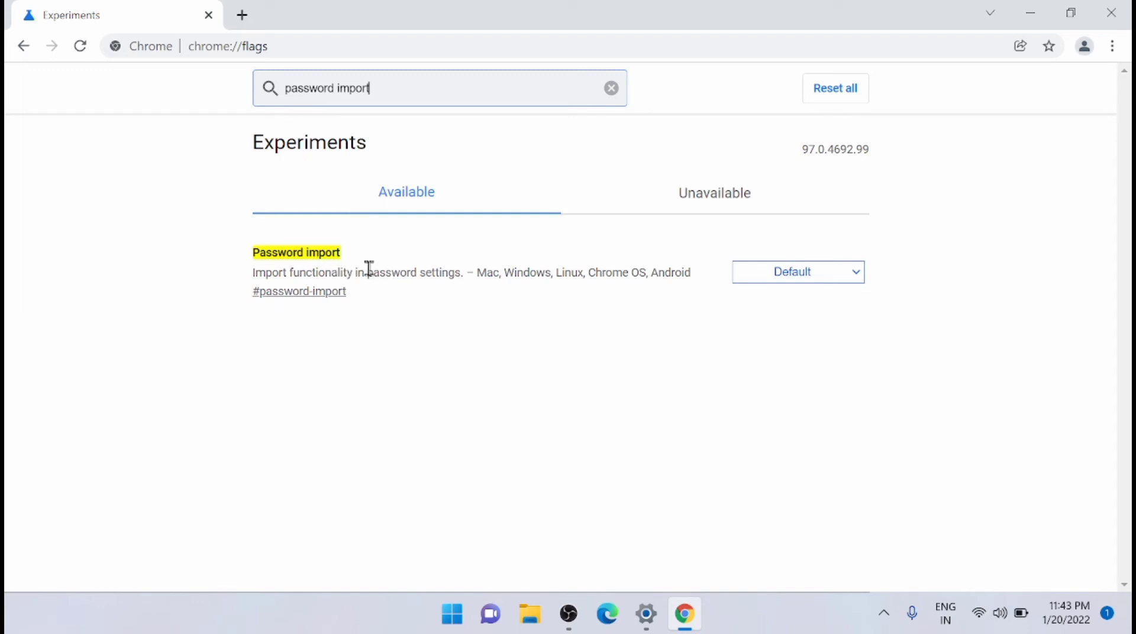
mouse_move(858, 242)
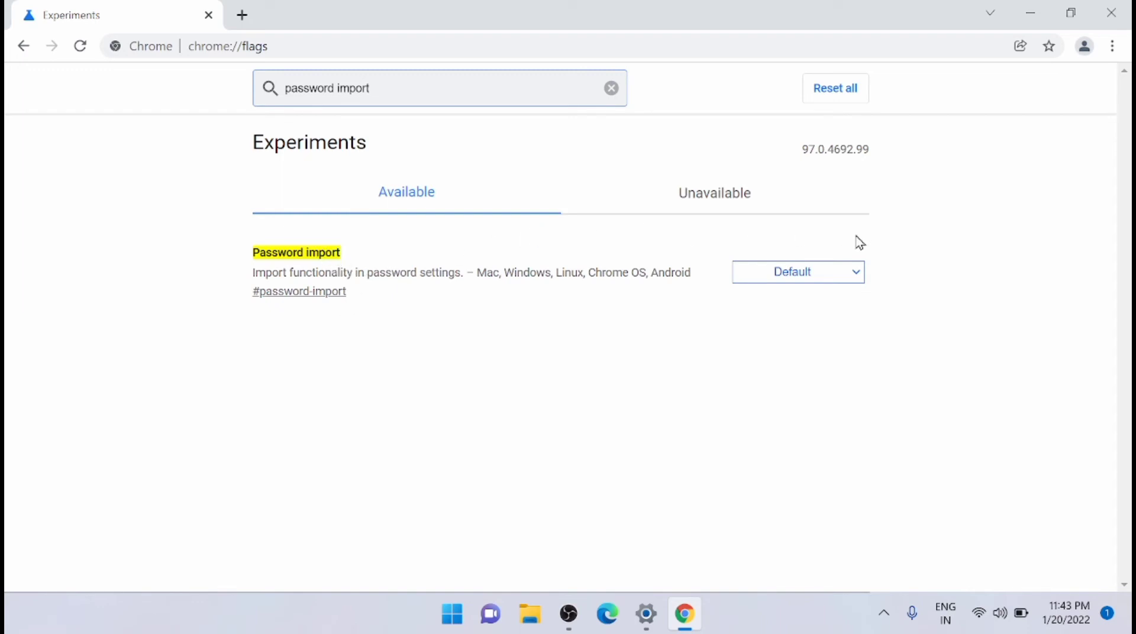
left_click(797, 271)
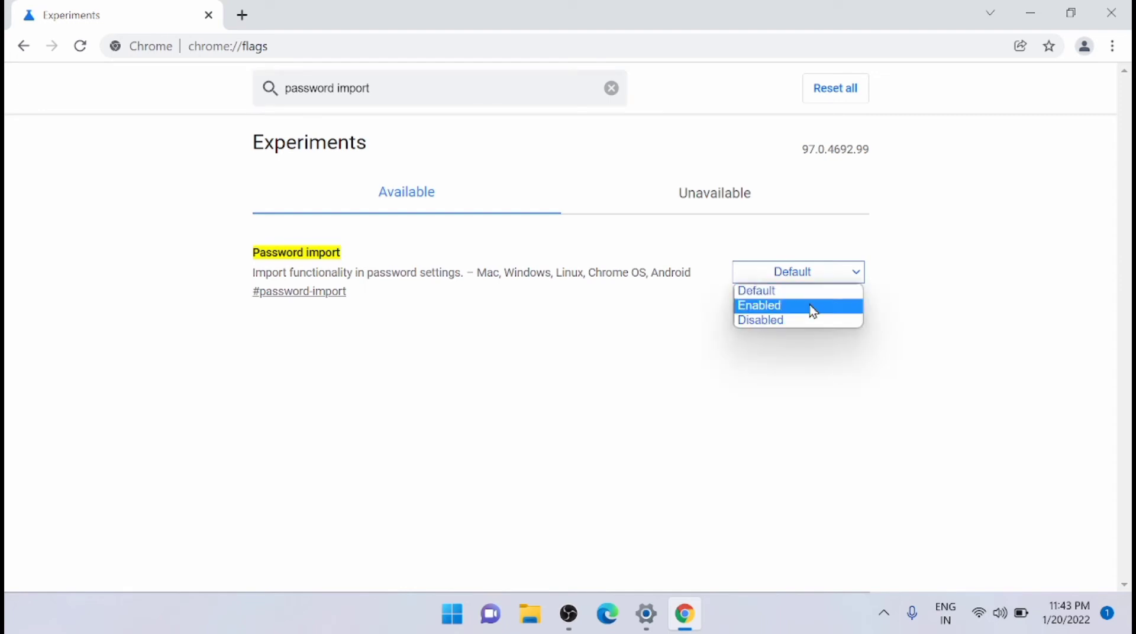
- Set Password import to Enabled and relaunch Chrome
left_click(759, 305)
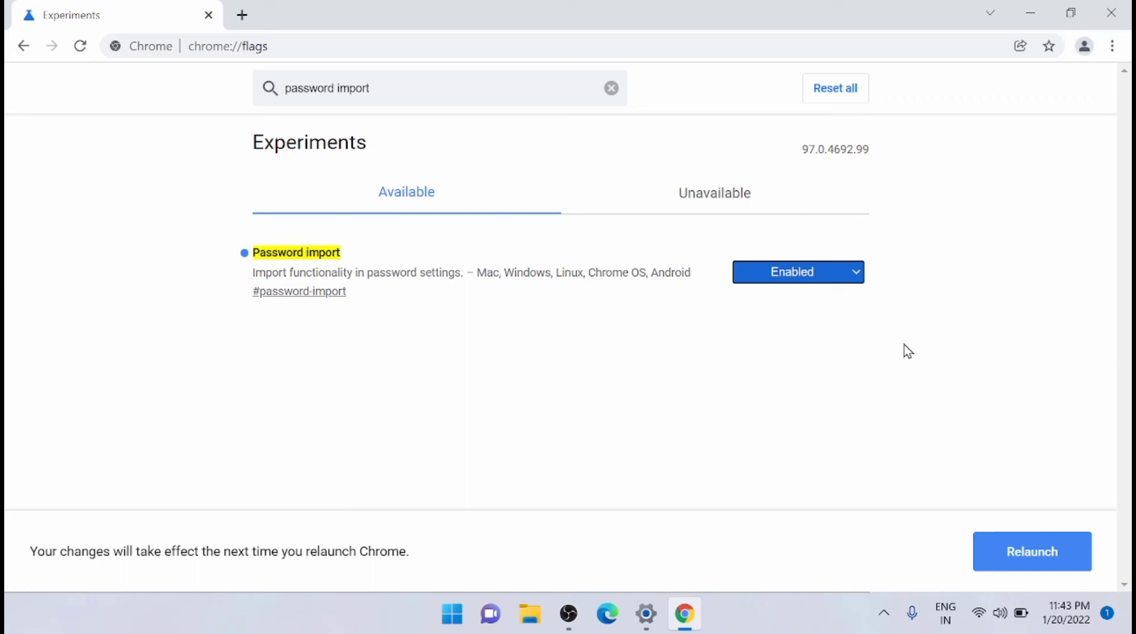
mouse_move(1036, 531)
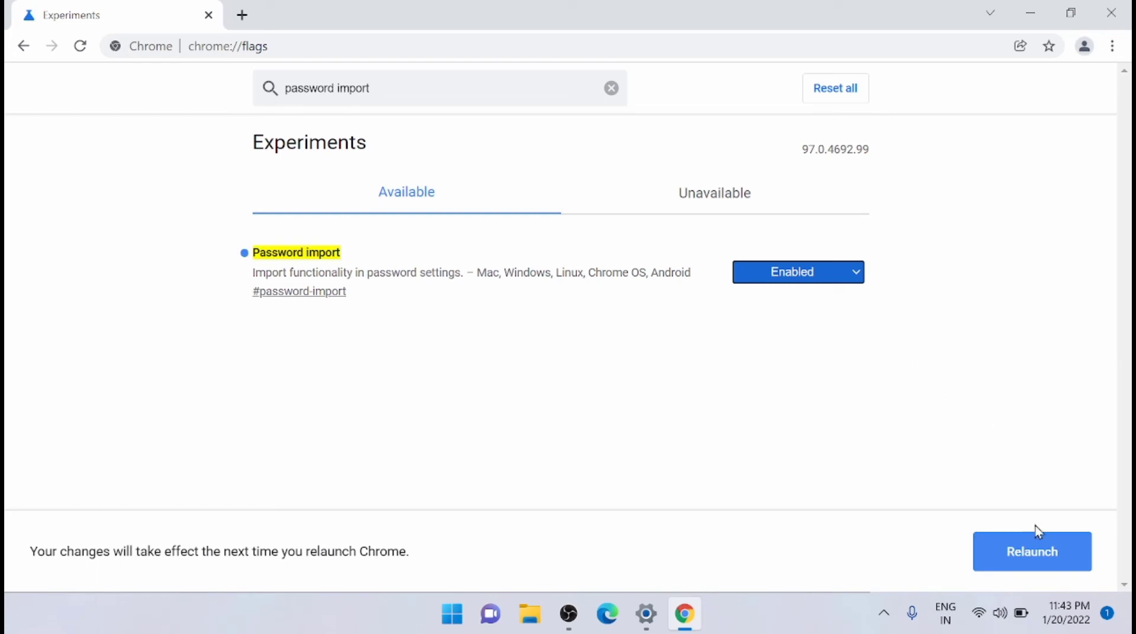
mouse_move(1032, 563)
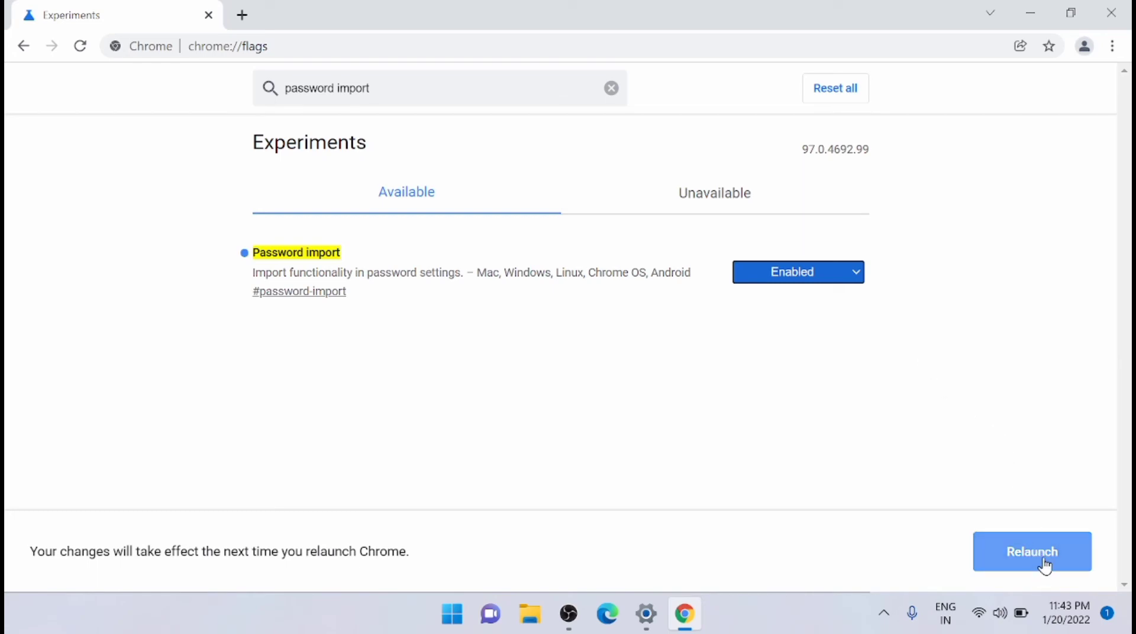
left_click(1031, 551)
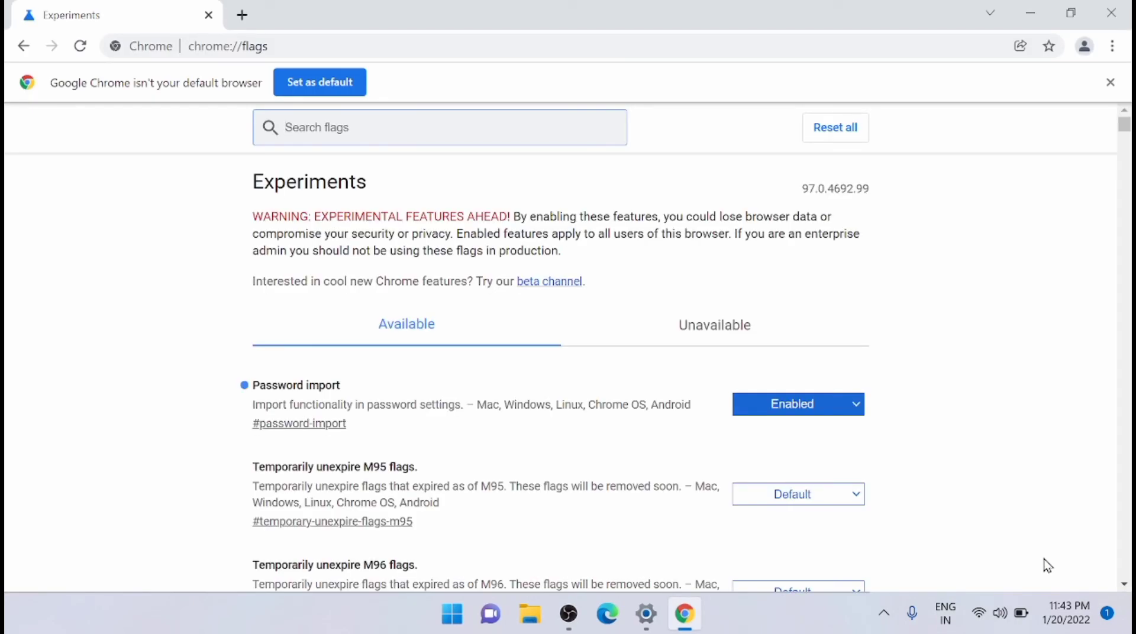
mouse_move(334, 409)
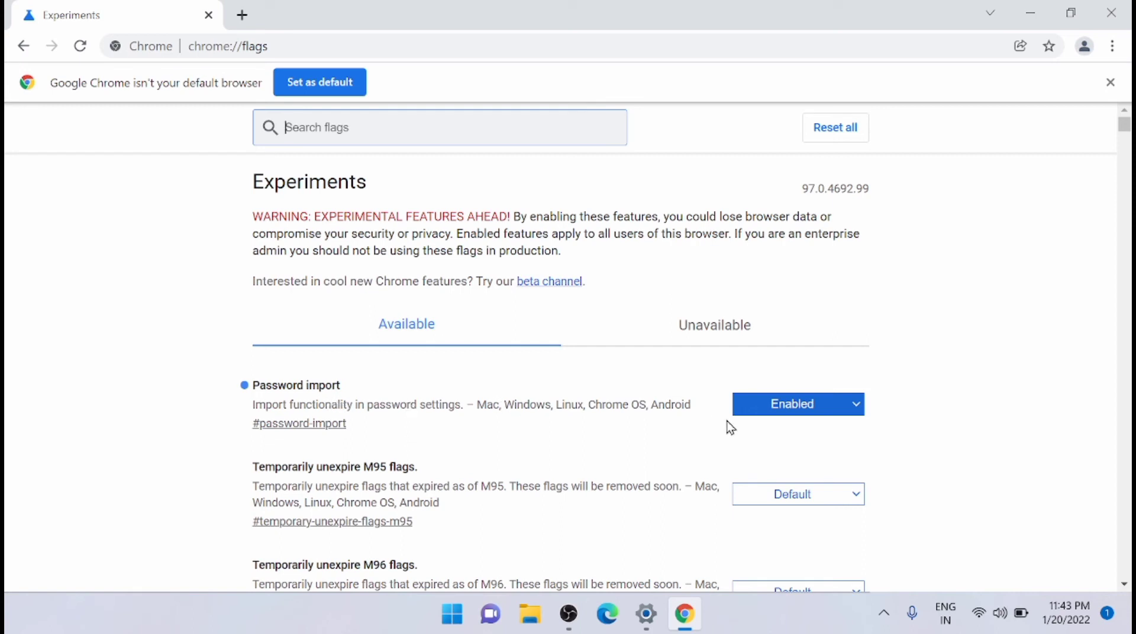
mouse_move(903, 429)
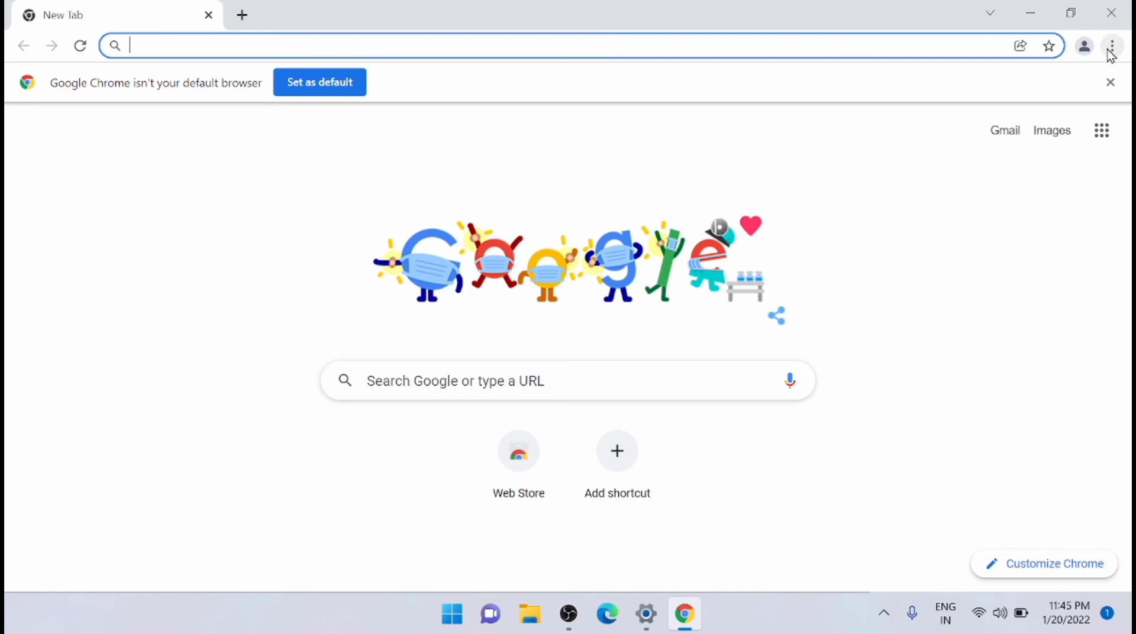
- Navigate through Settings and Autofill to the Passwords page
left_click(1112, 45)
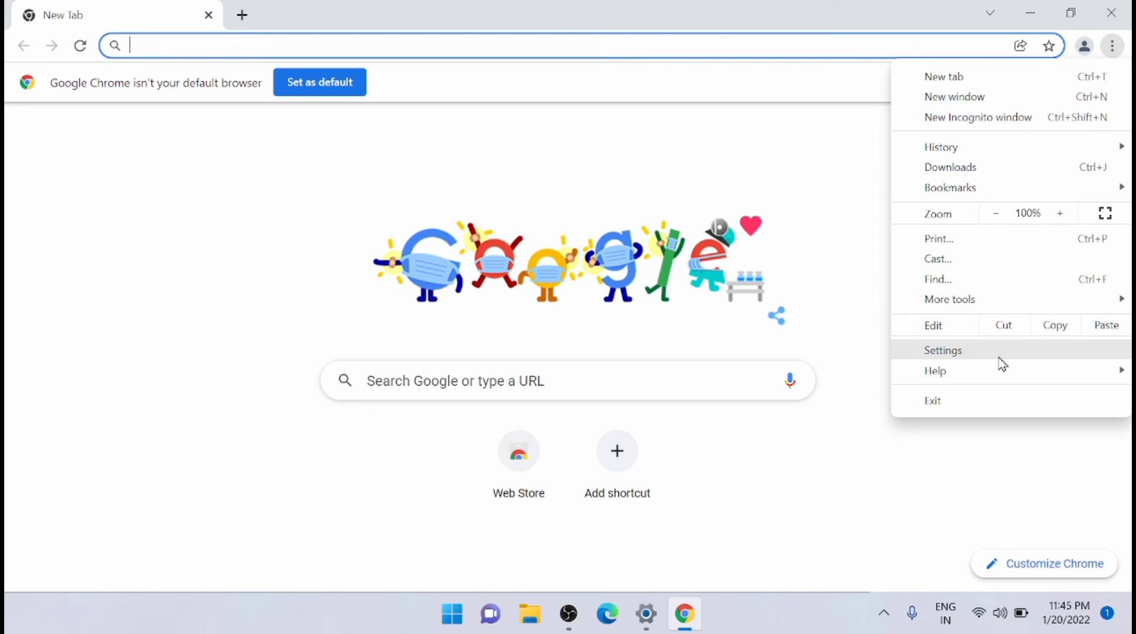
left_click(942, 350)
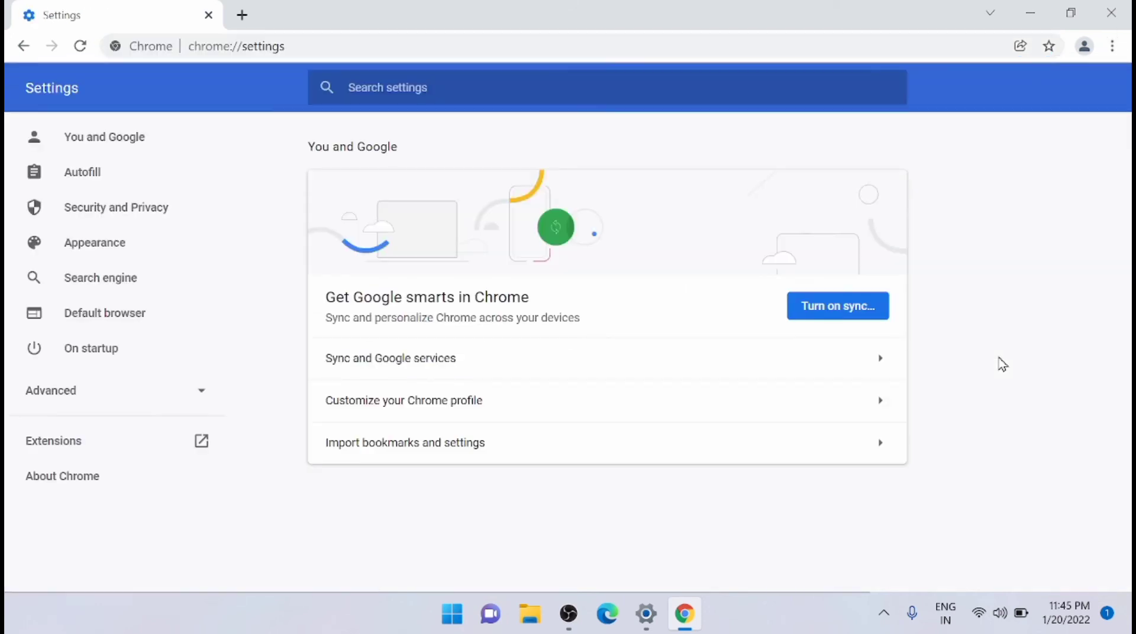
left_click(81, 171)
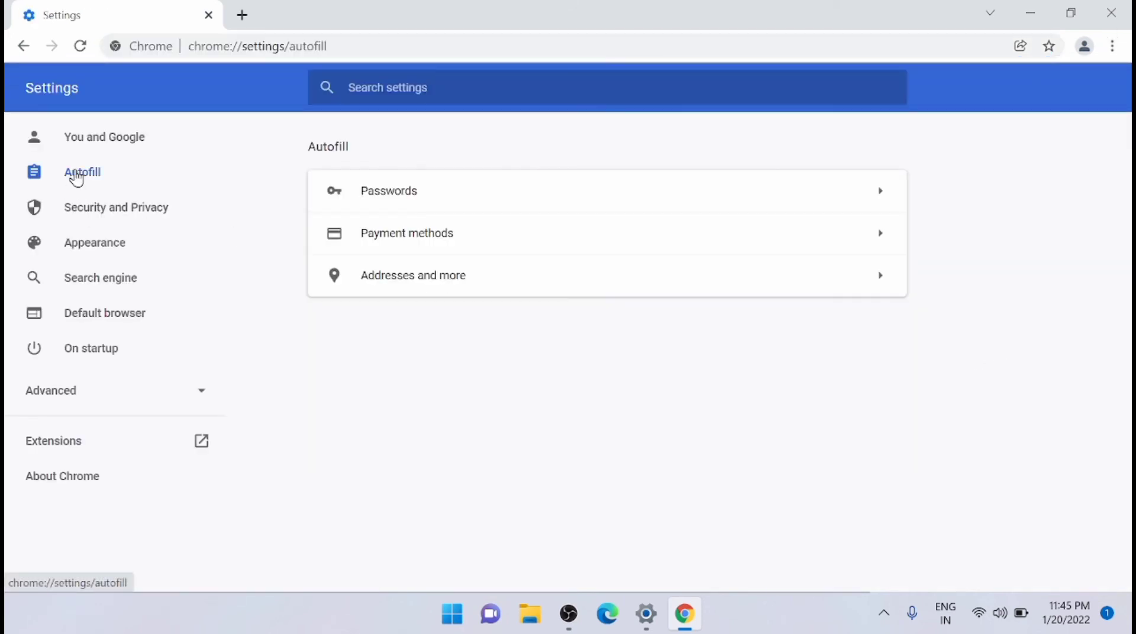
left_click(388, 190)
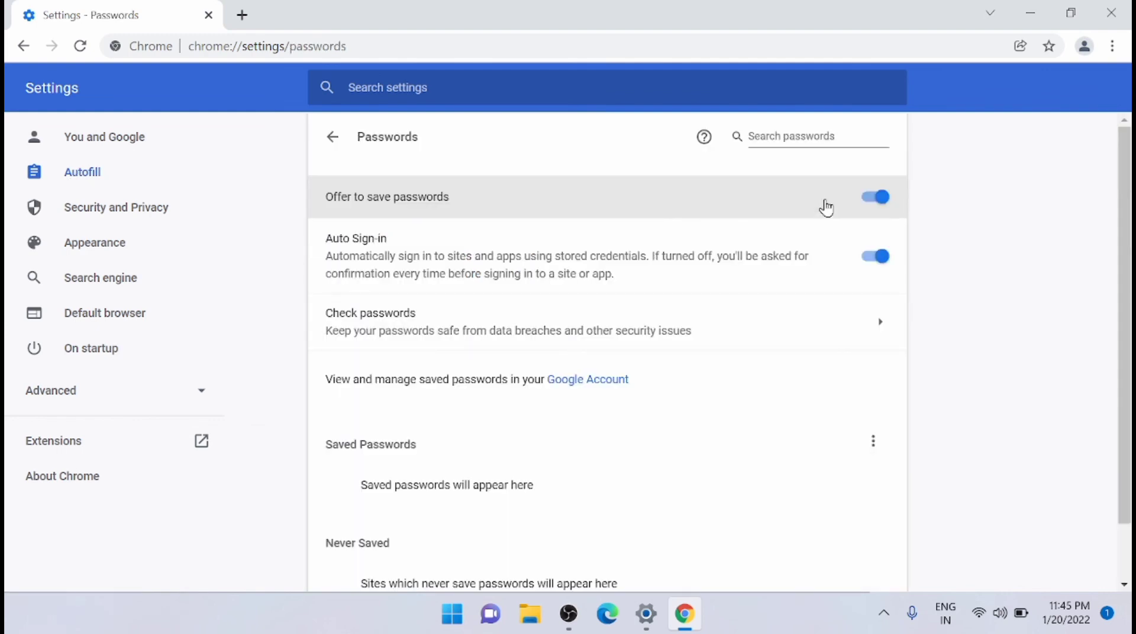
mouse_move(1111, 160)
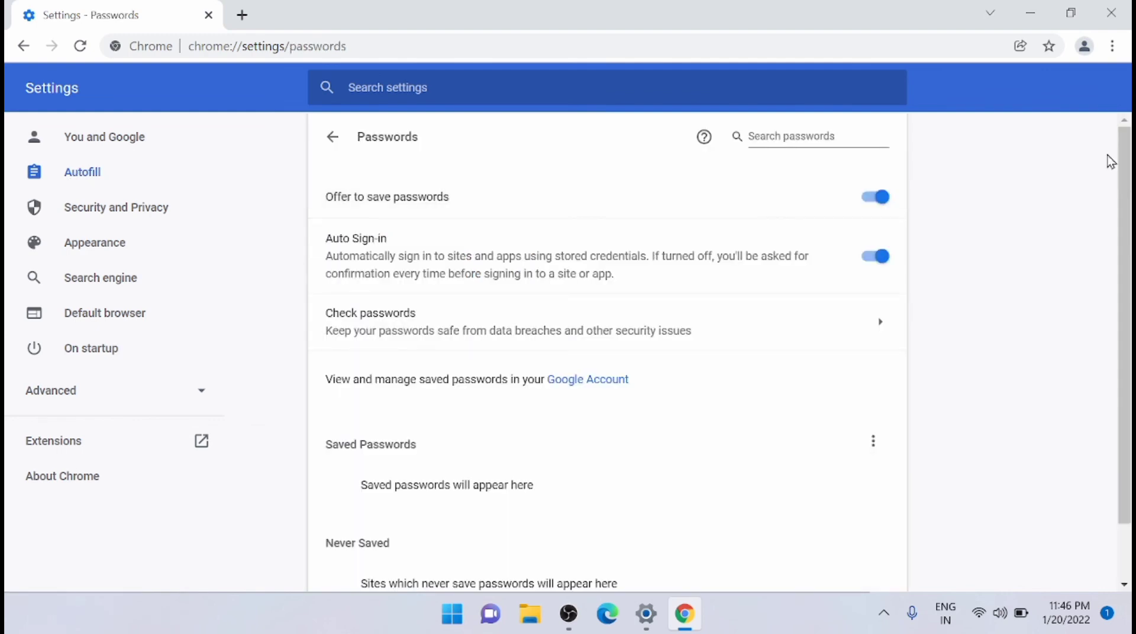
mouse_move(873, 444)
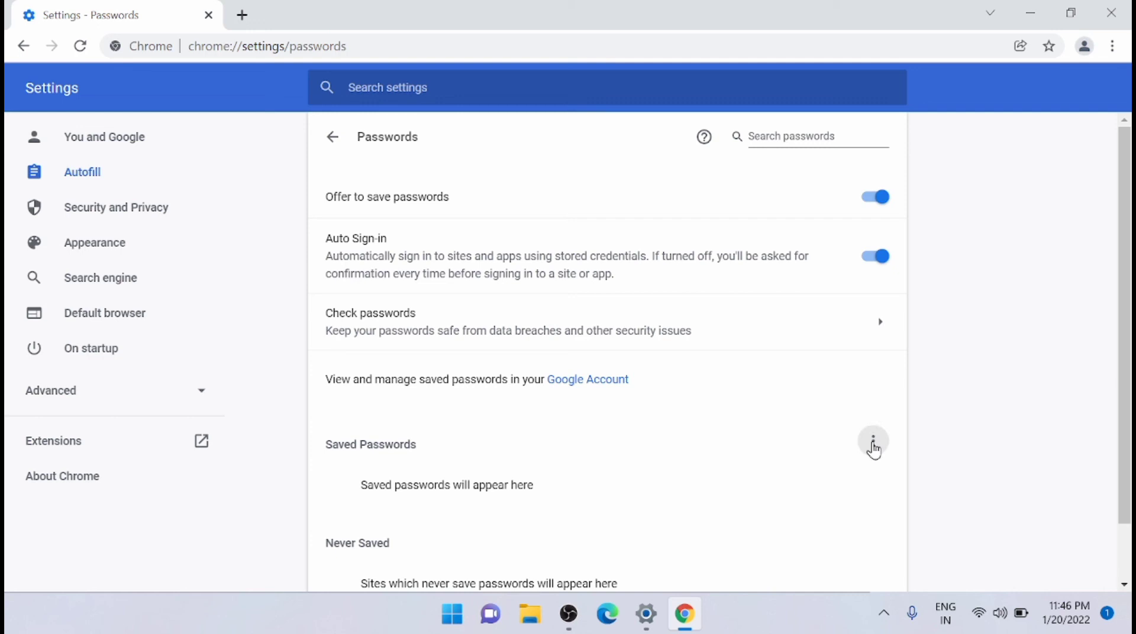
- Choose Import from the Saved Passwords menu to bring up the CSV file picker
left_click(873, 445)
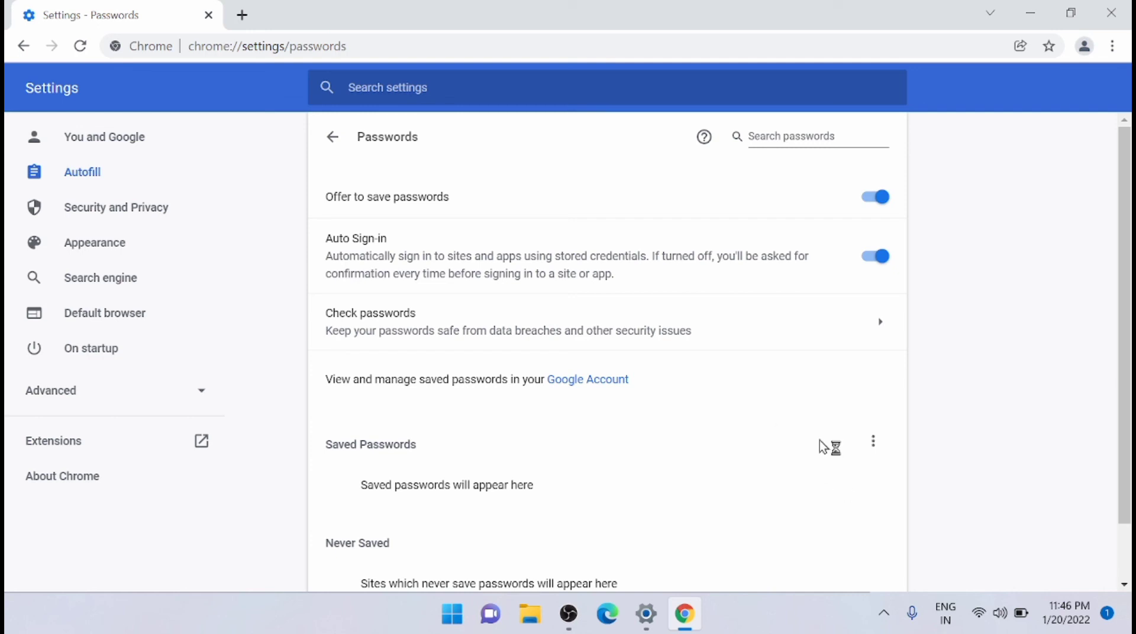
left_click(872, 441)
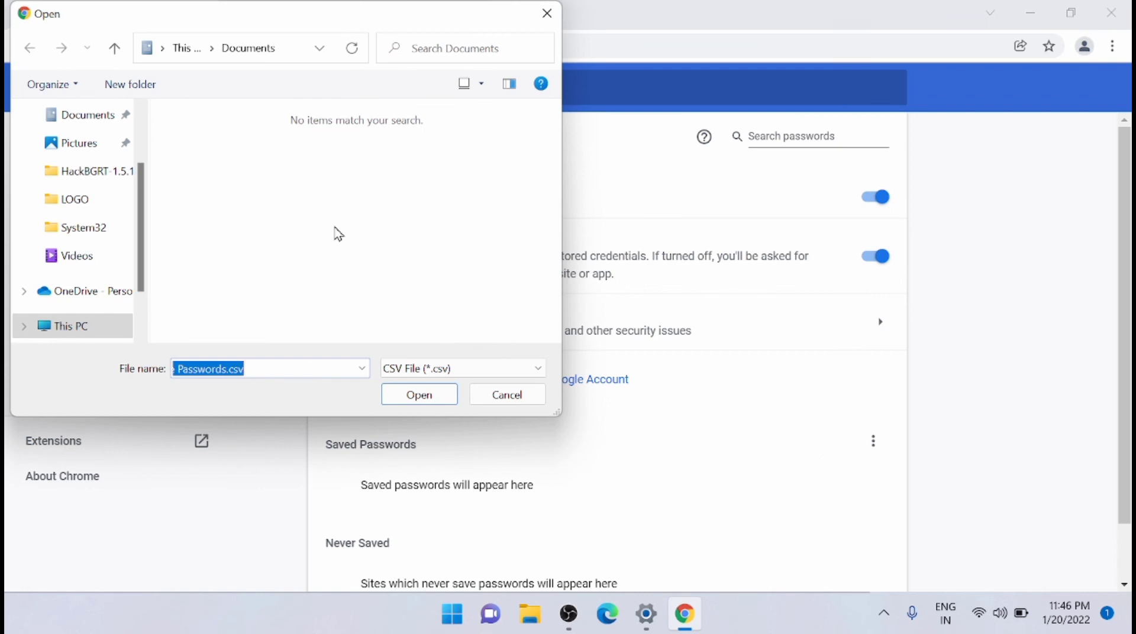